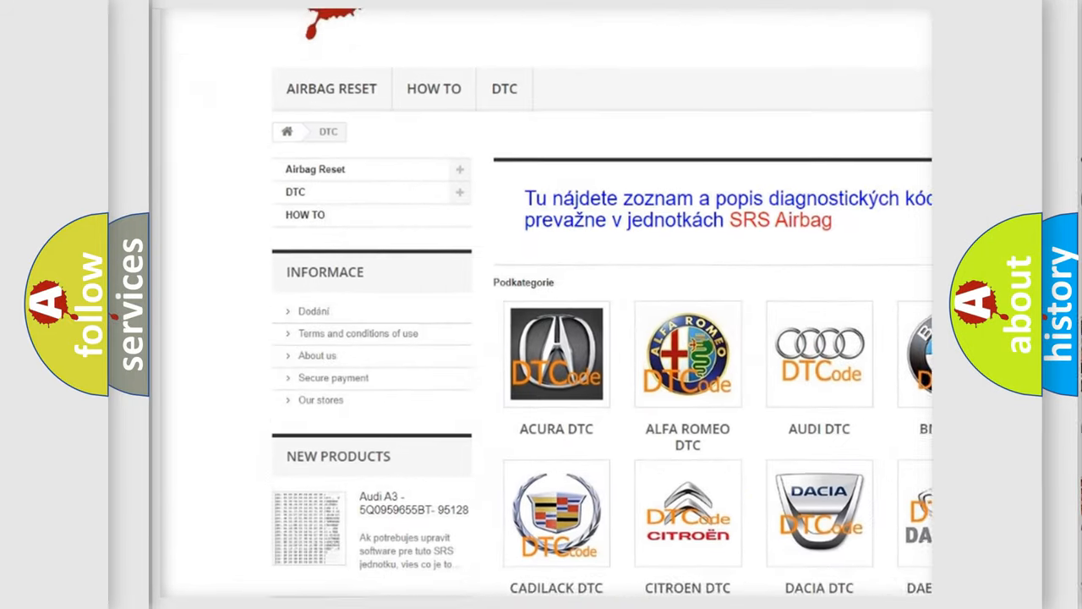
pyautogui.scroll(-3)
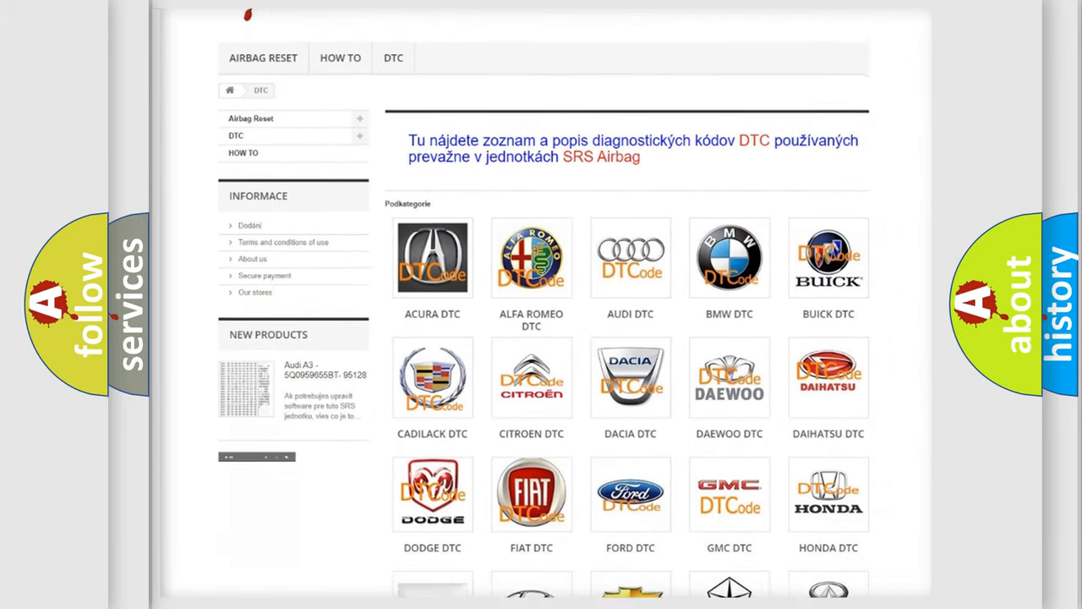
pyautogui.scroll(-3)
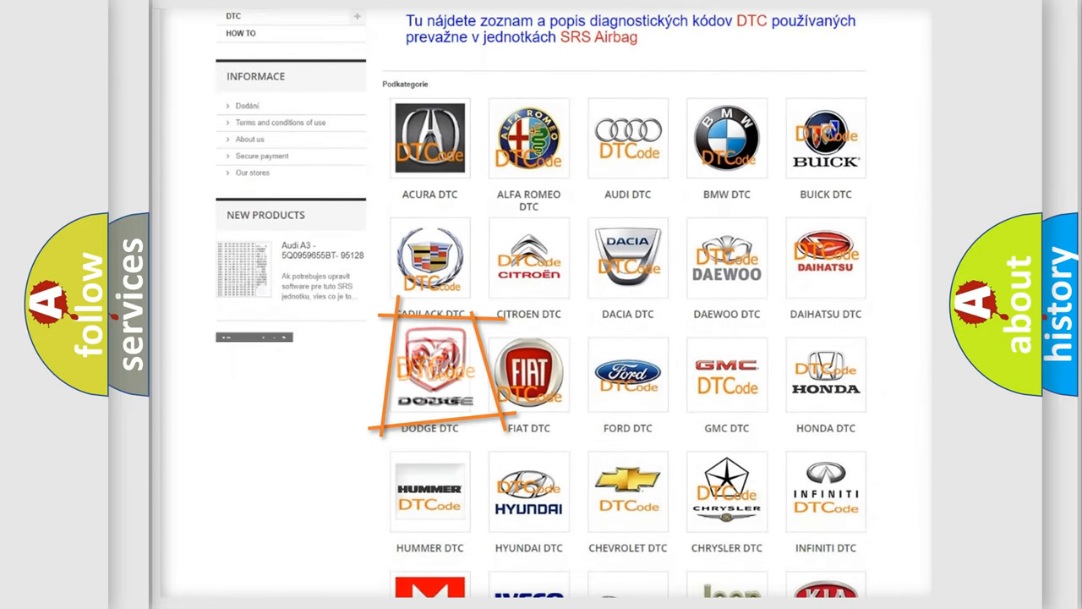